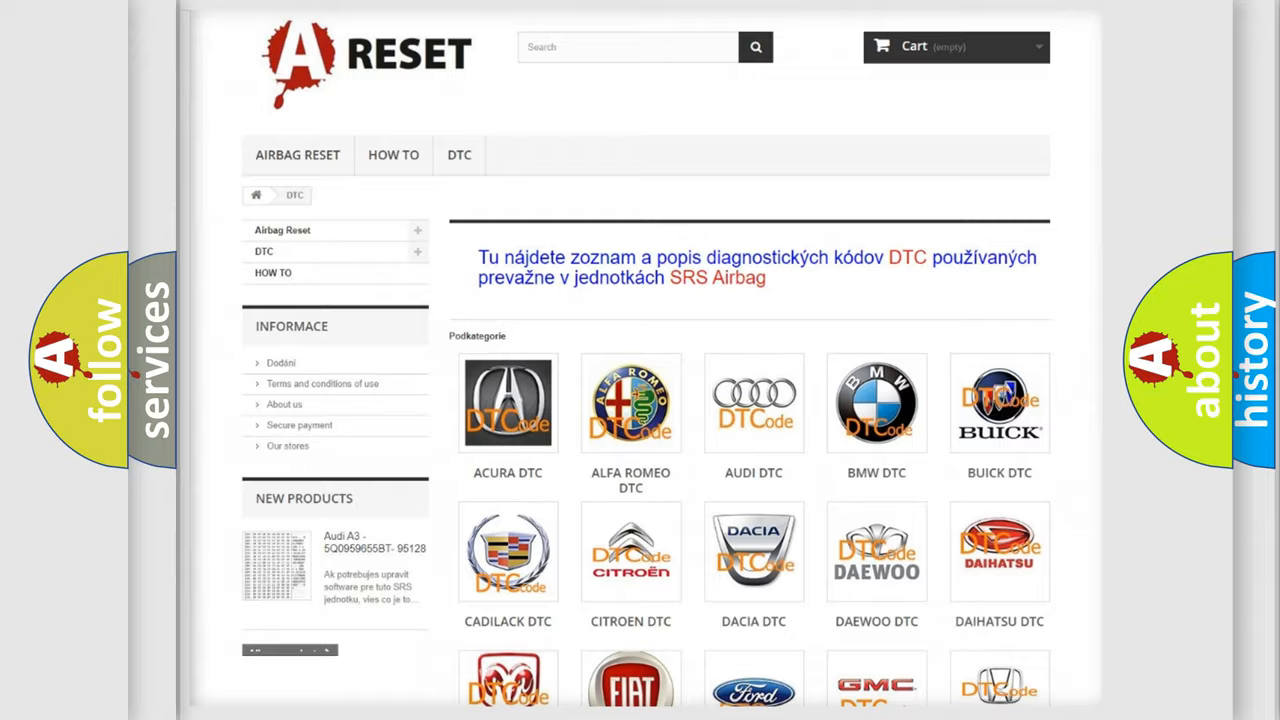
Scroll down through the Scion diagnostic trouble code list on AirbagReset.sk
scroll("down", 3)
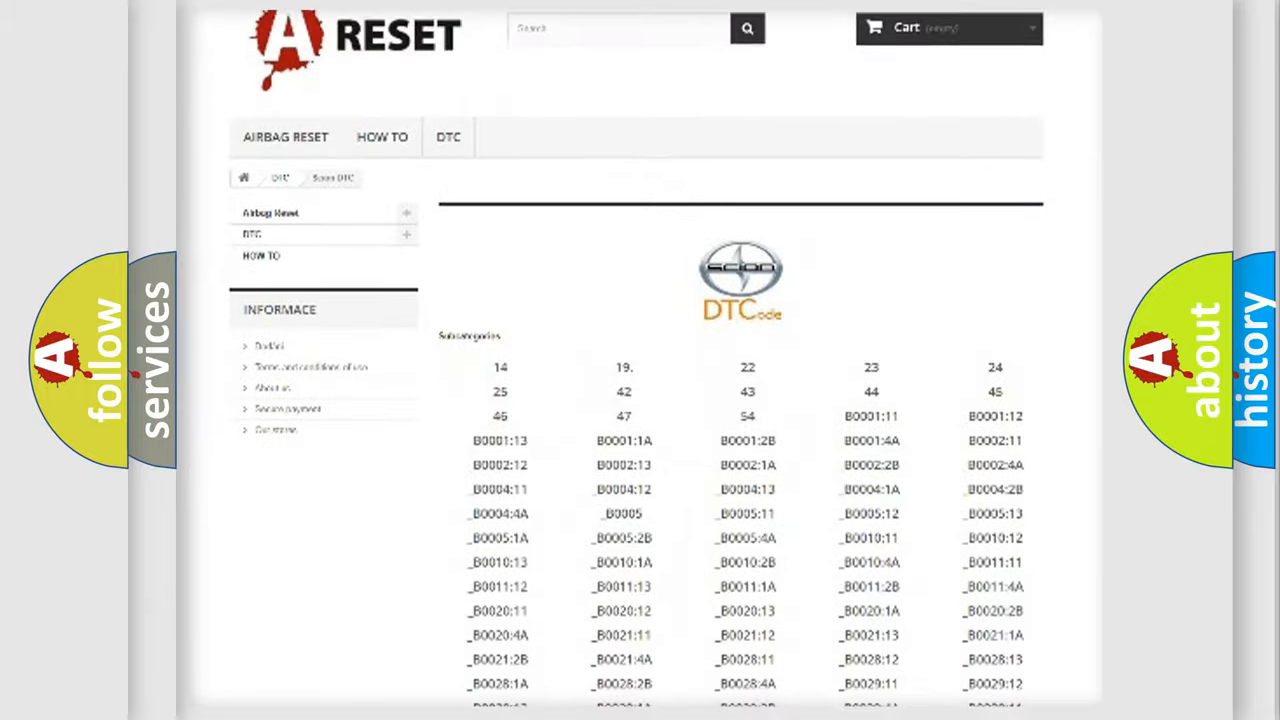
scroll("down", 3)
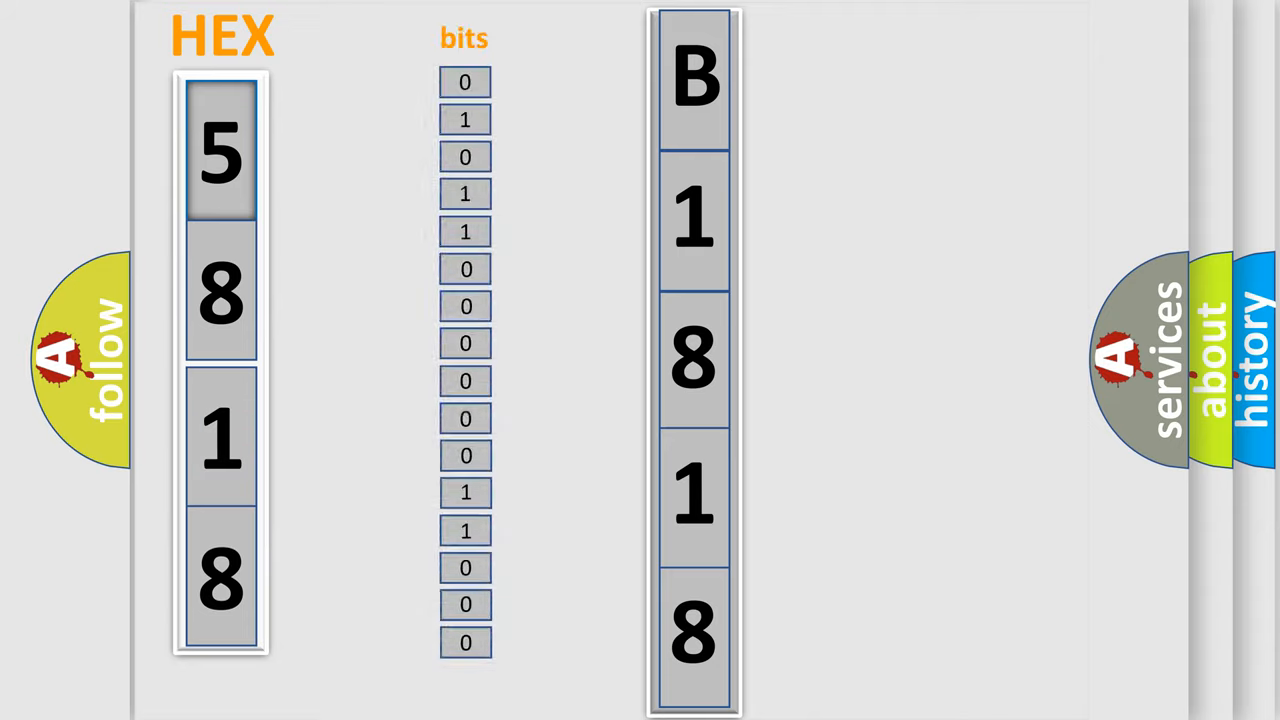
Play the slide converting hex 5818 into 16 bits and the code B1818
left_click(220, 220)
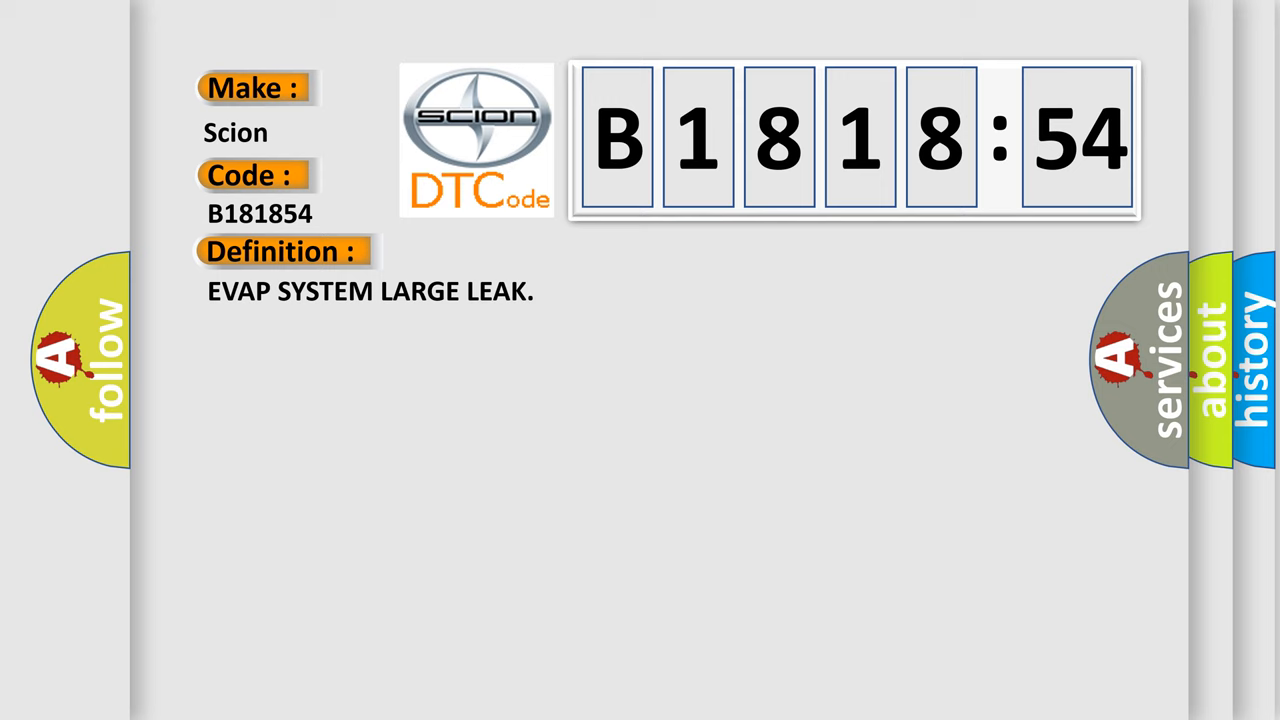
Show Scion B181854, EVAP SYSTEM LARGE LEAK, and scroll its description to the last line
left_click(520, 252)
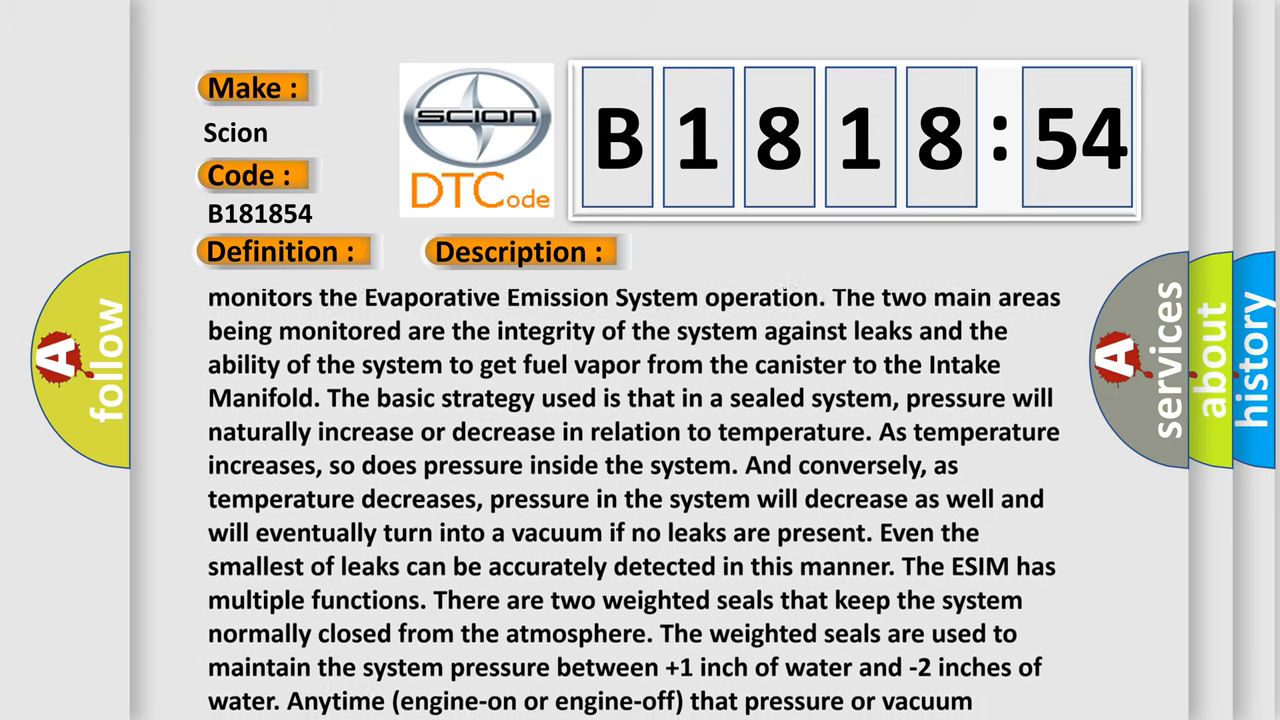
scroll("down", 3)
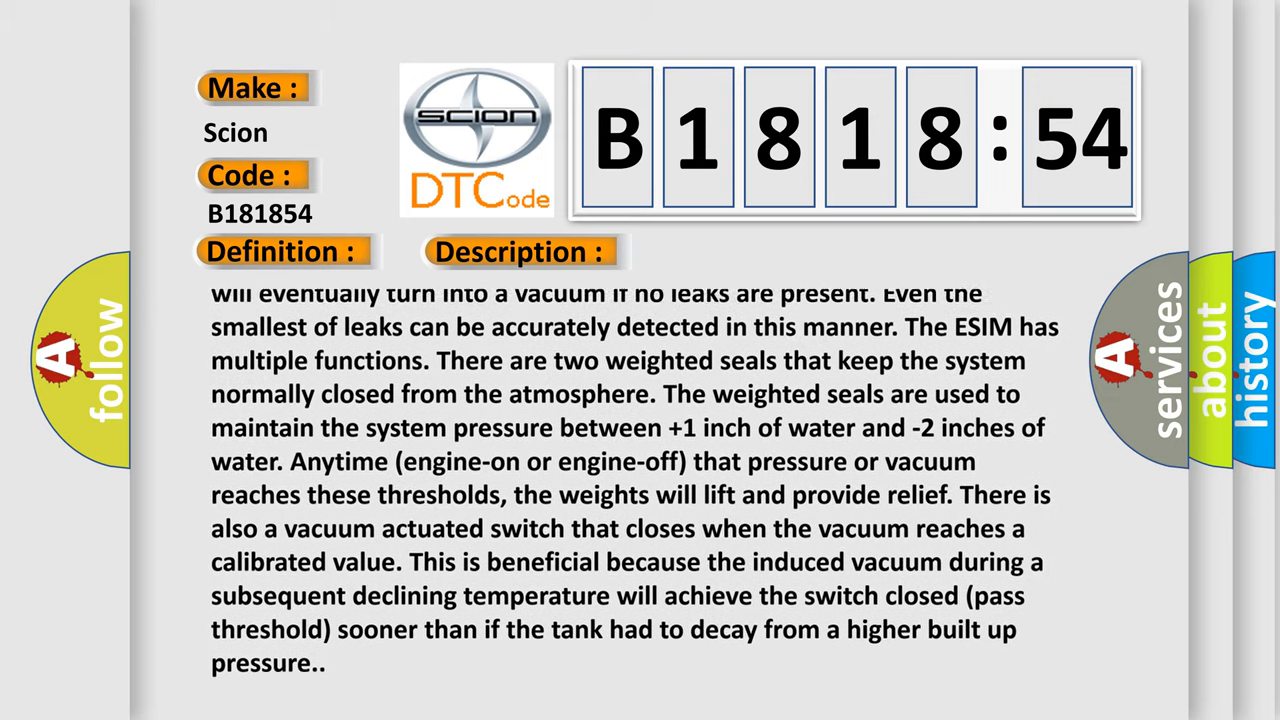
scroll("down", 3)
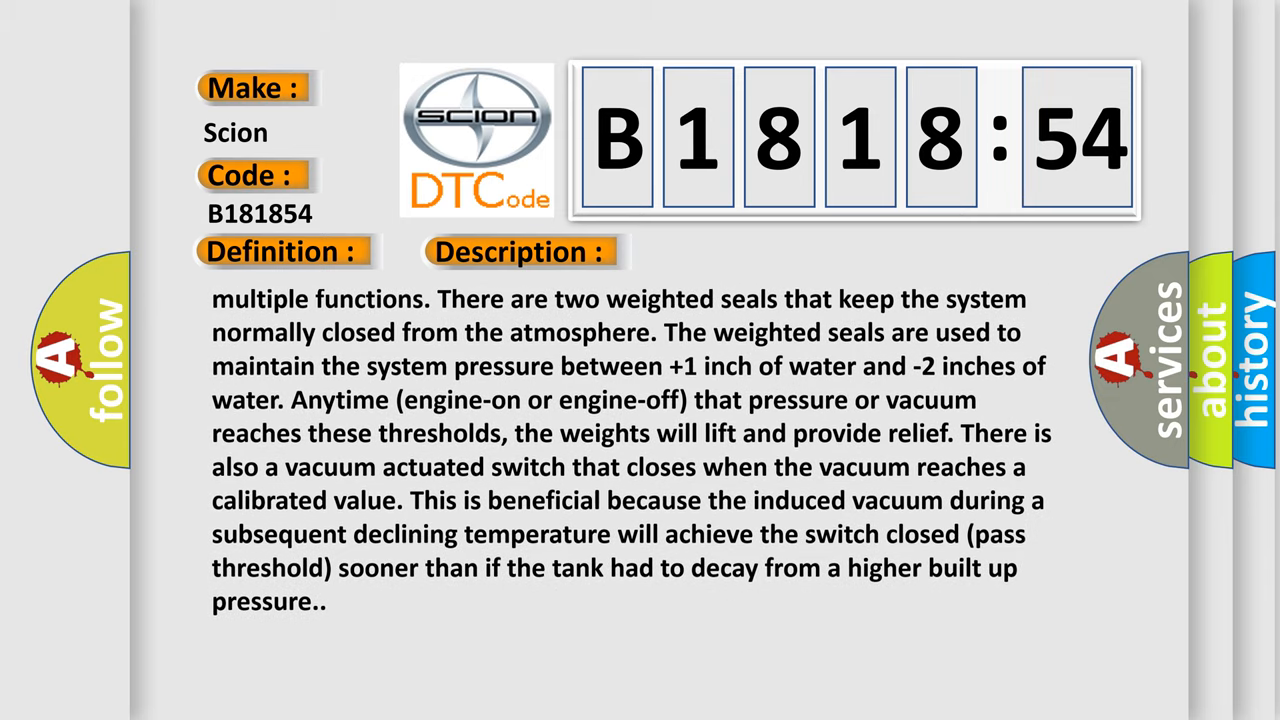